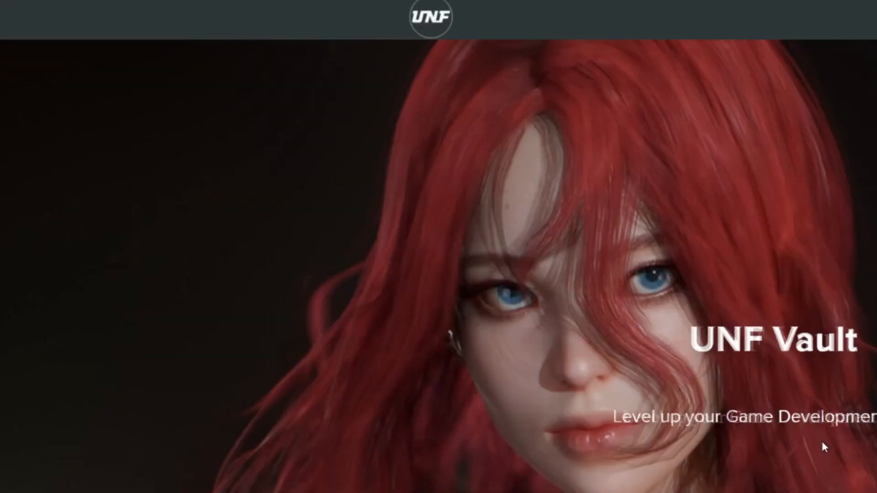
# Scroll down the UNF Vault course page to the Course content lecture list
pyautogui.scroll(-3)
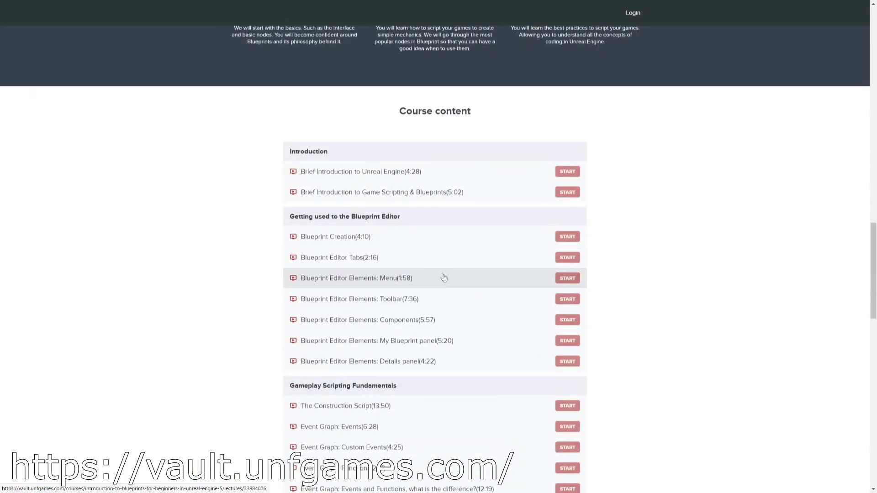
pyautogui.scroll(-3)
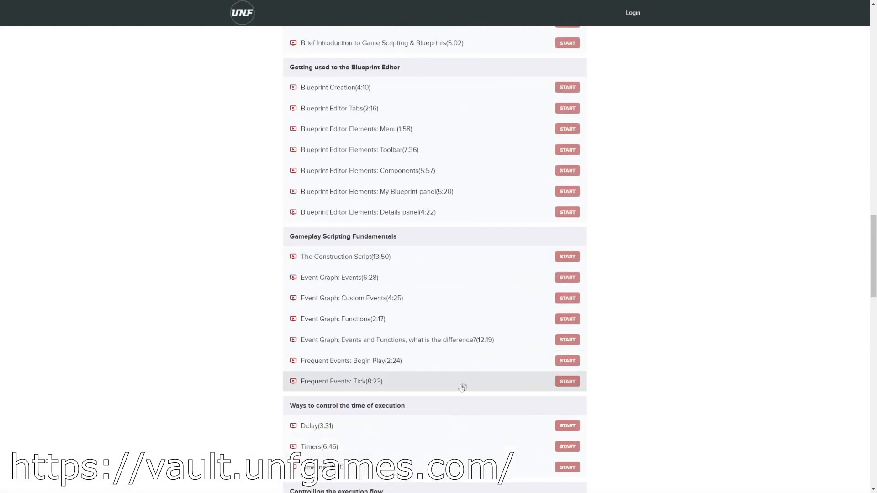
pyautogui.scroll(-3)
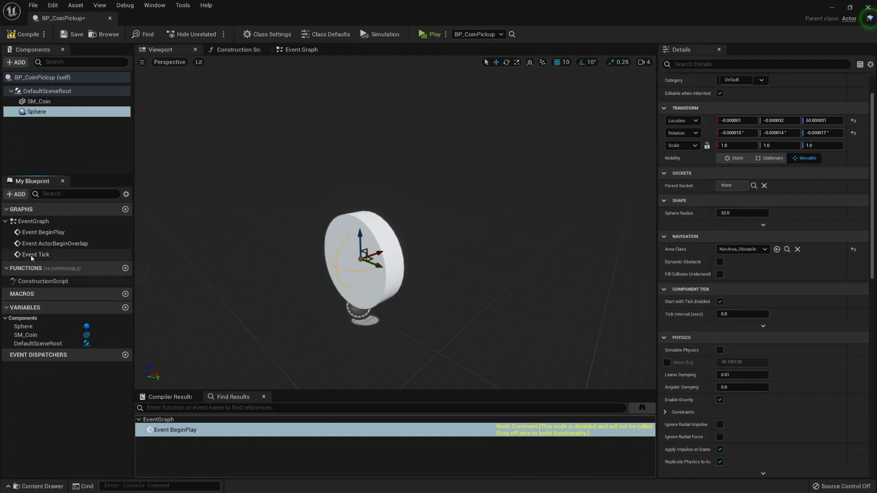
# Open BP_CoinPickup's Event Graph at BeginPlay and zoom out to see ActorBeginOverlap and Tick
pyautogui.click(33, 221)
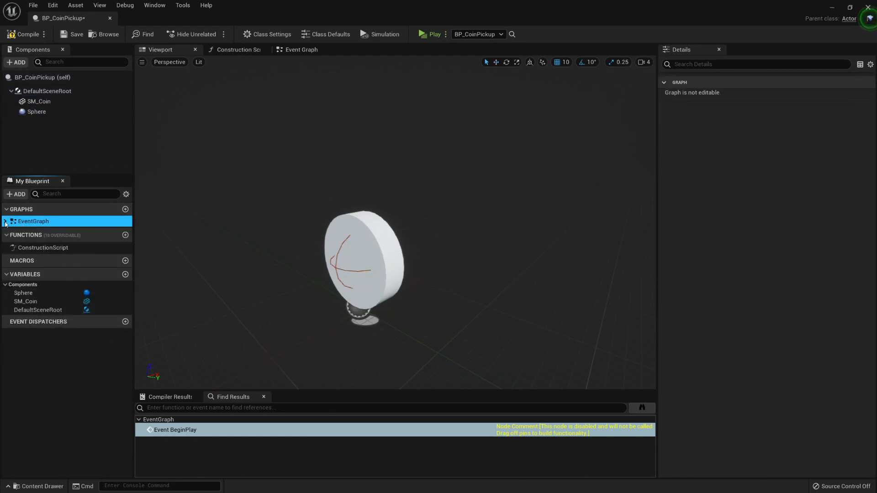
pyautogui.click(6, 221)
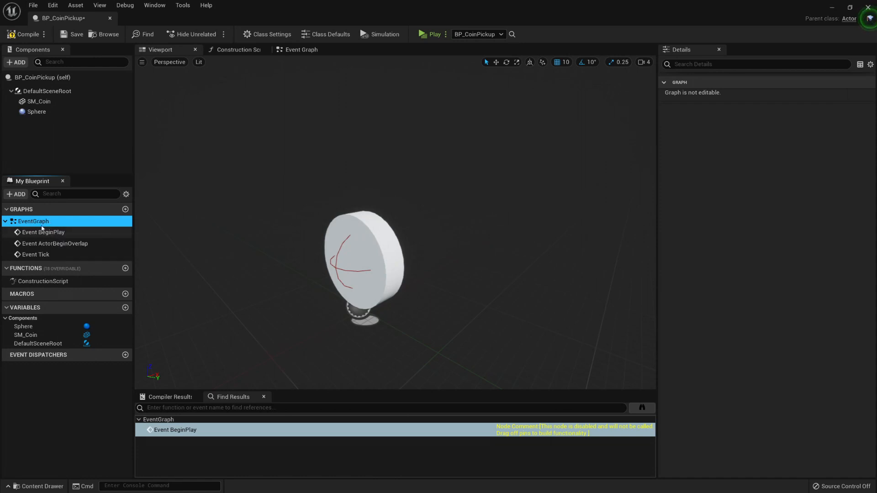
pyautogui.click(300, 49)
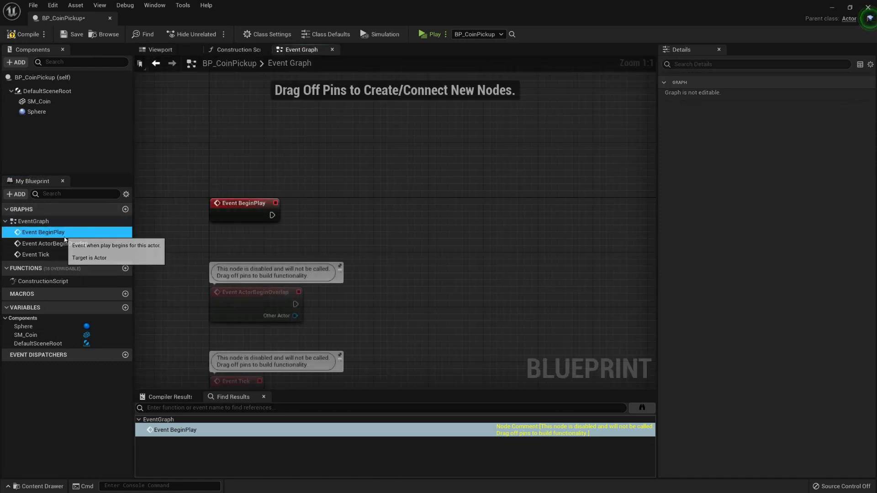
pyautogui.click(54, 244)
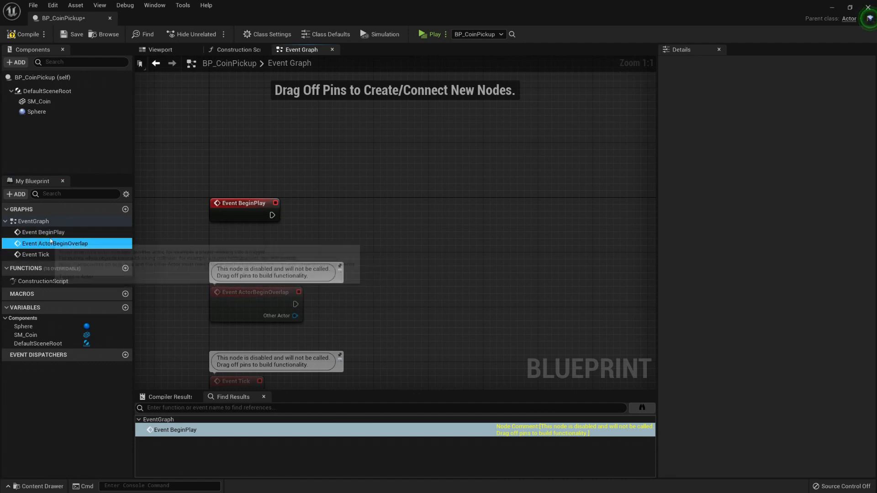
pyautogui.click(43, 232)
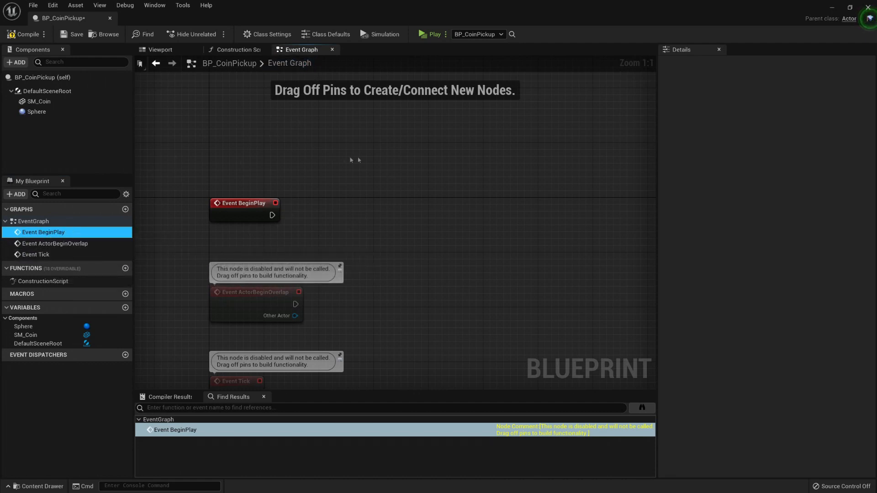
pyautogui.scroll(-3)
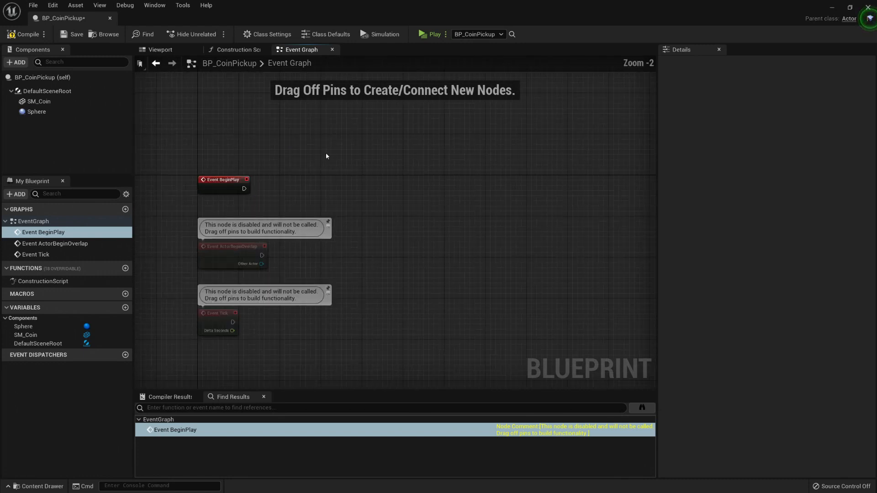
pyautogui.moveTo(92, 211)
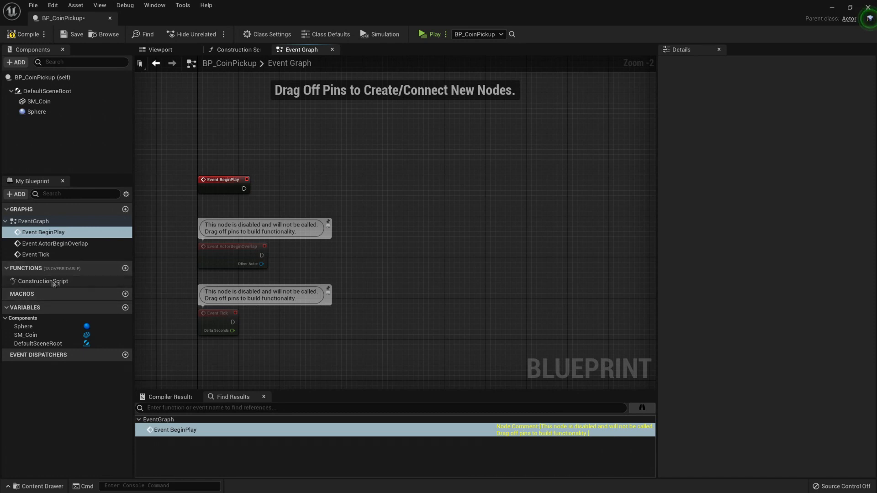
pyautogui.moveTo(50, 284)
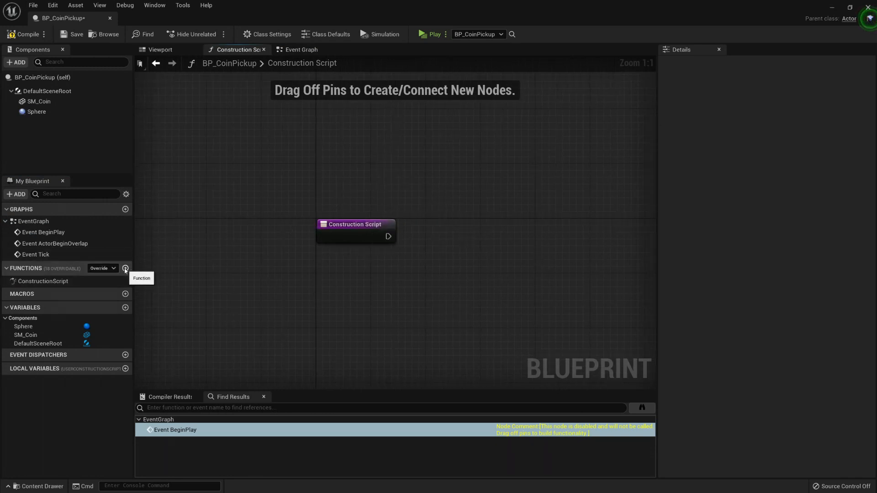
pyautogui.moveTo(97, 272)
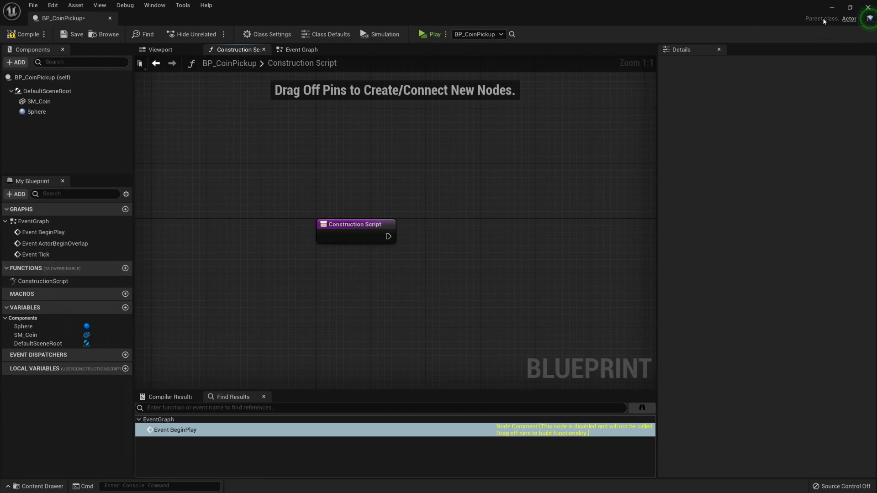
pyautogui.moveTo(849, 19)
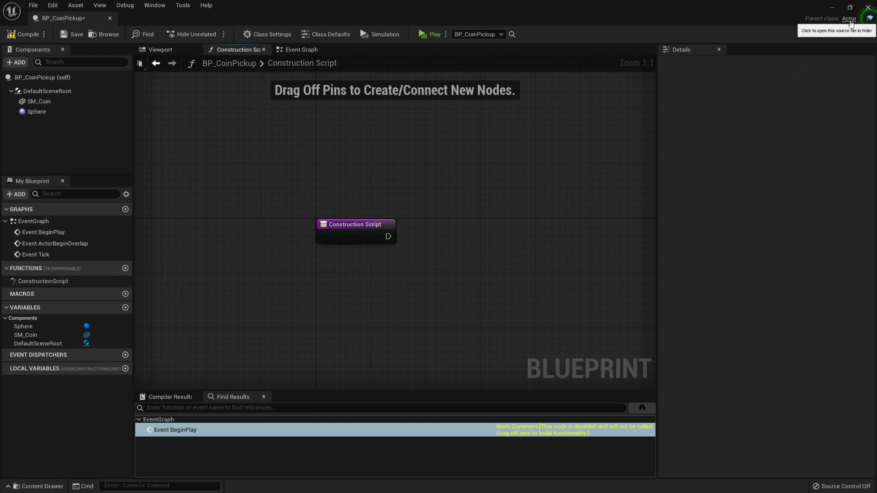
# Override ActorOnClicked from the Functions Override dropdown to add its event node
pyautogui.click(103, 268)
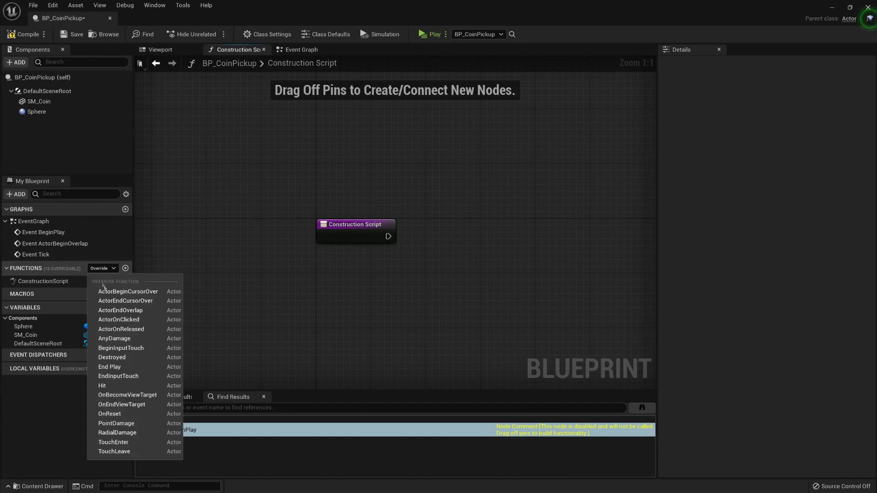
pyautogui.moveTo(128, 291)
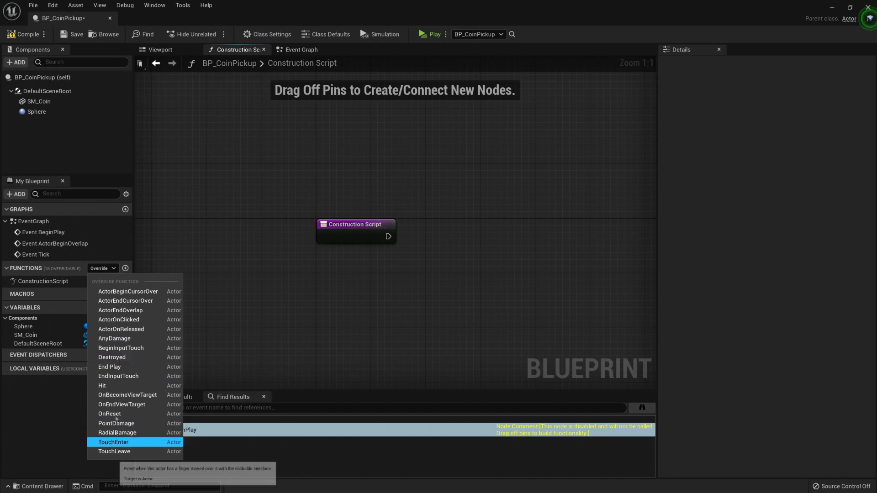
pyautogui.moveTo(153, 318)
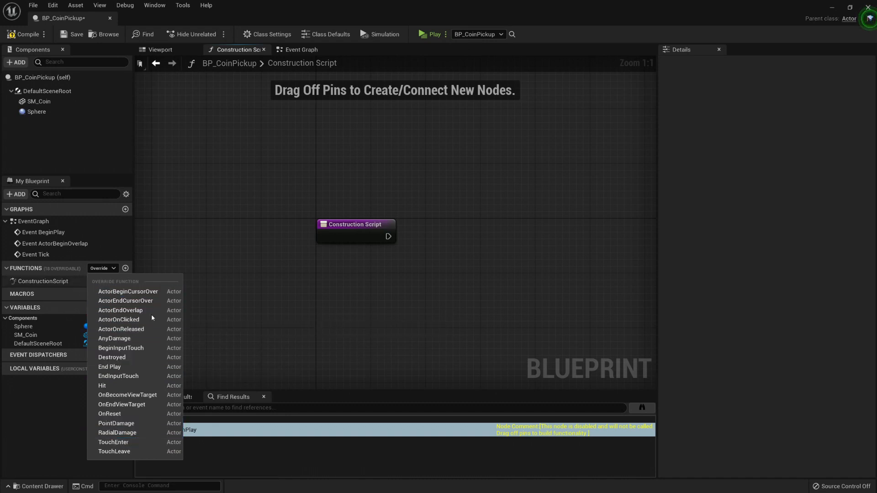
pyautogui.click(118, 319)
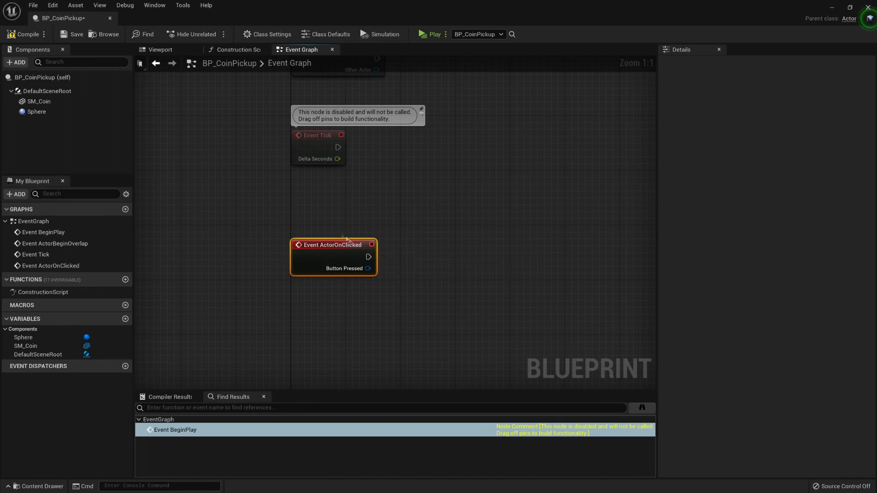
pyautogui.moveTo(282, 258)
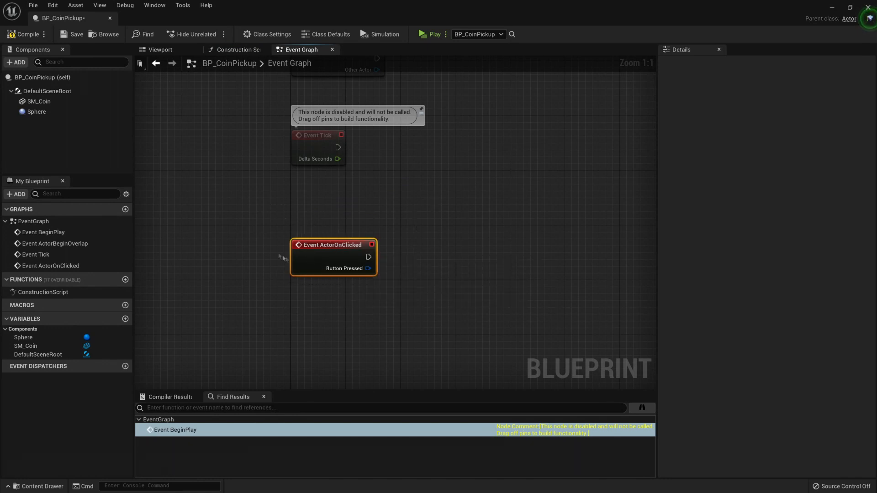
# Delete the Event ActorOnClicked node via its context menu
pyautogui.rightClick(337, 257)
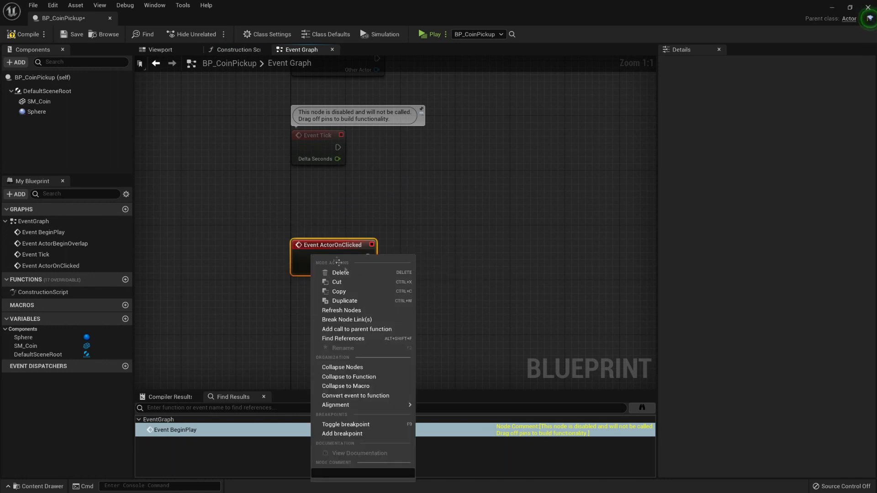
pyautogui.click(357, 328)
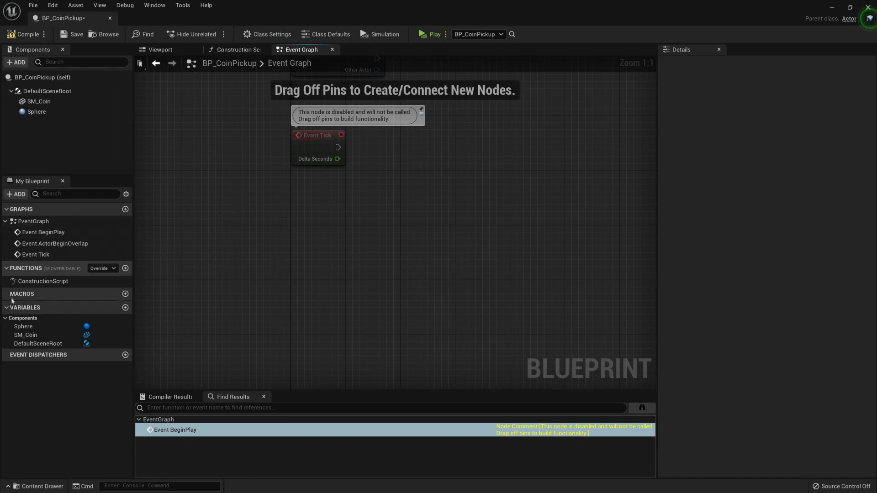
pyautogui.moveTo(59, 296)
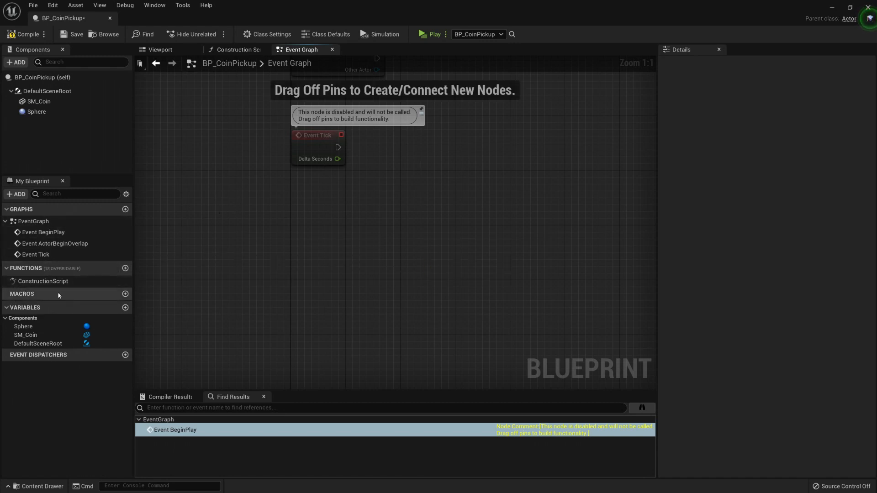
pyautogui.moveTo(41, 303)
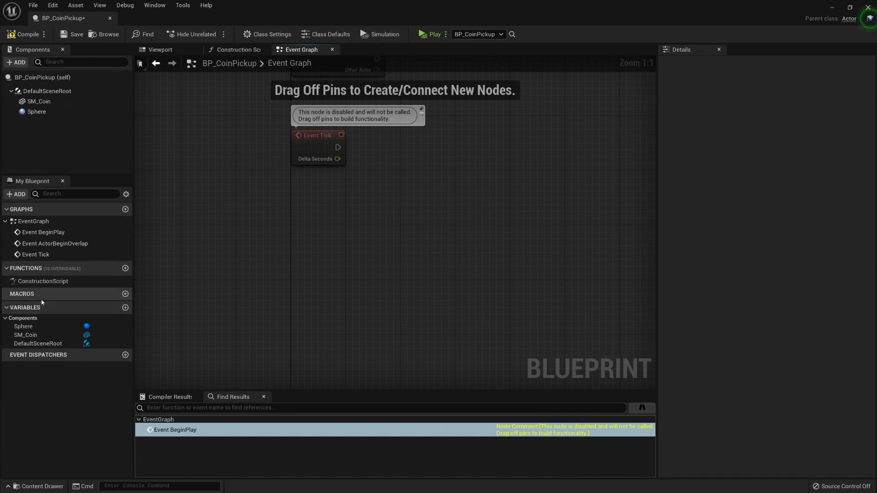
pyautogui.moveTo(26, 315)
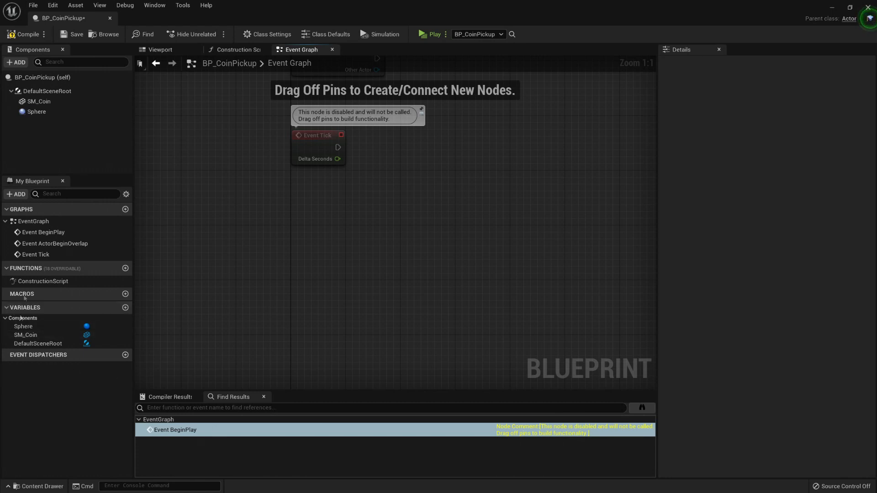
pyautogui.moveTo(67, 307)
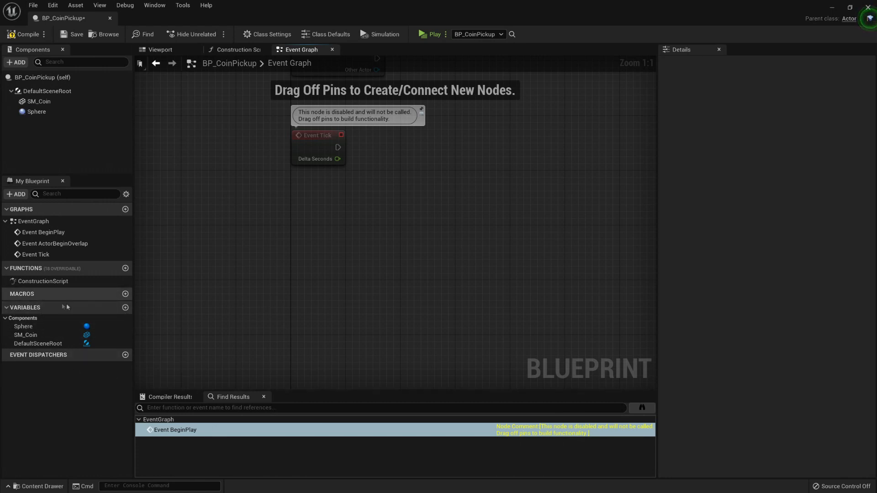
pyautogui.moveTo(46, 311)
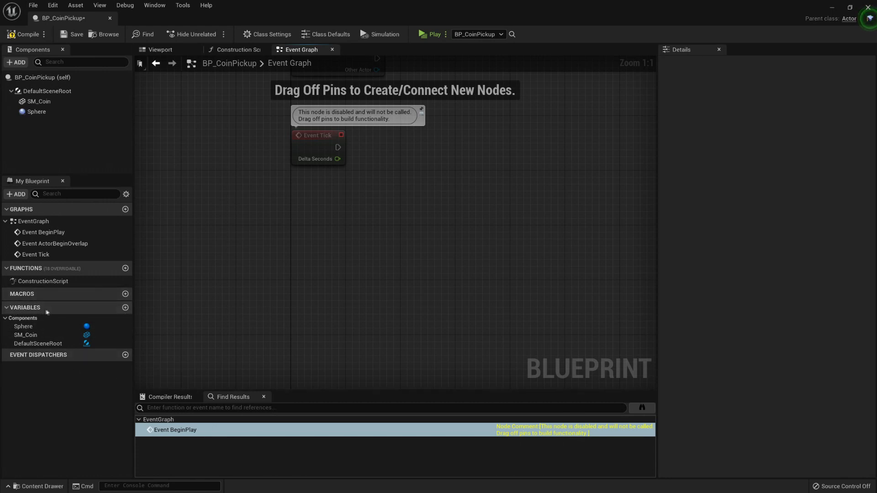
pyautogui.moveTo(125, 308)
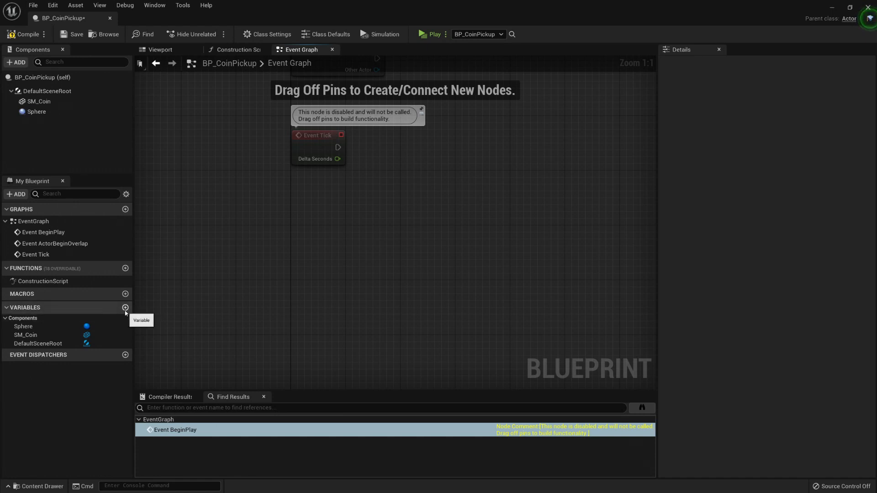
# Add a variable named NumberOfCoinsToGive under Variables in My Blueprint
pyautogui.click(125, 307)
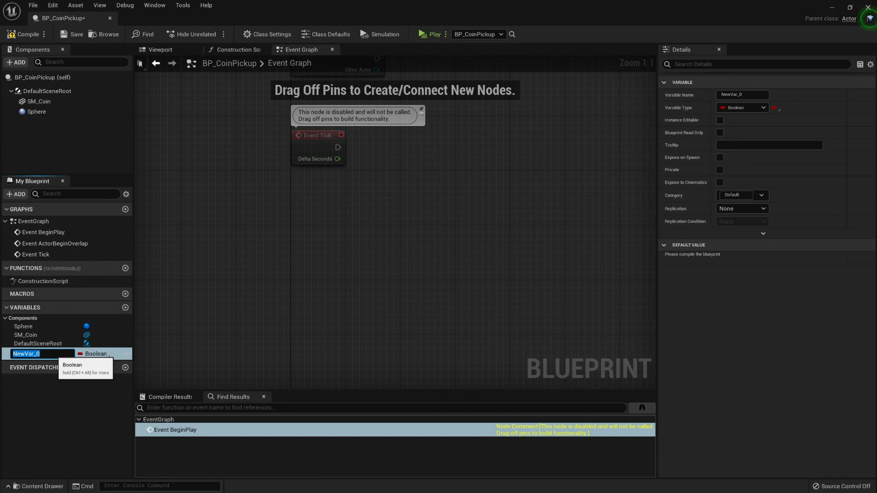
pyautogui.write('NumberOfCoinsToGive')
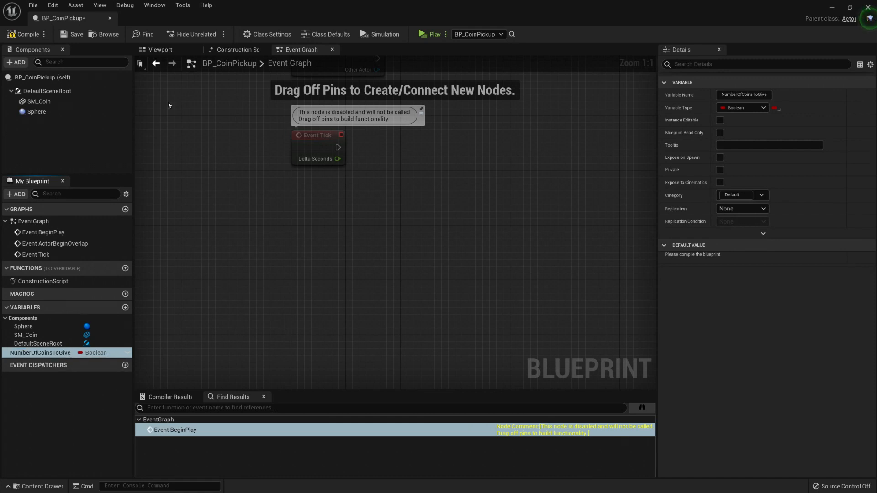
pyautogui.moveTo(41, 352)
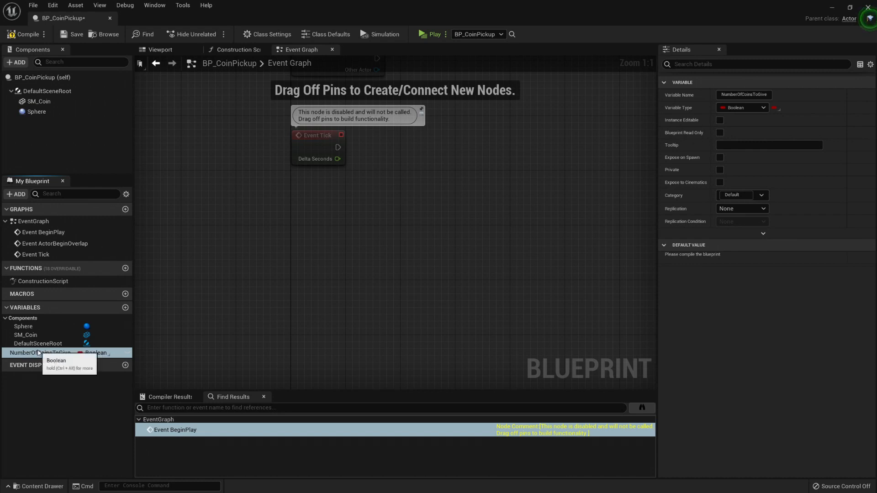
pyautogui.moveTo(62, 357)
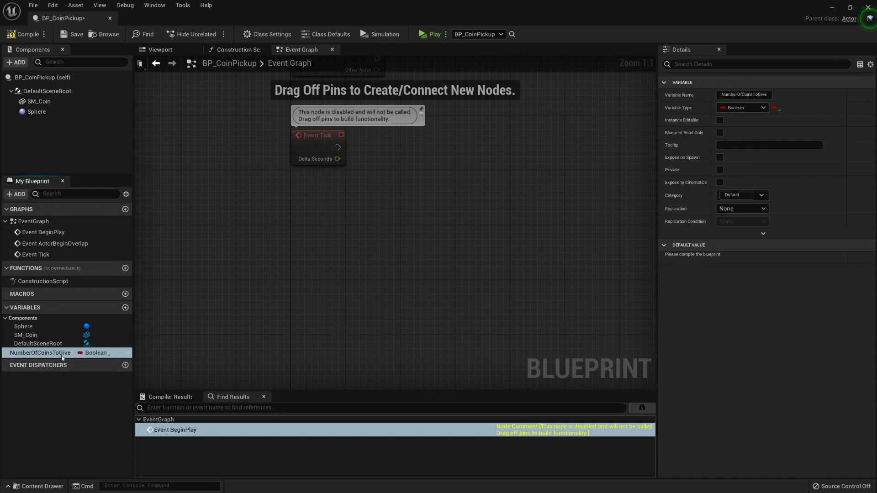
pyautogui.doubleClick(40, 353)
pyautogui.write('X')
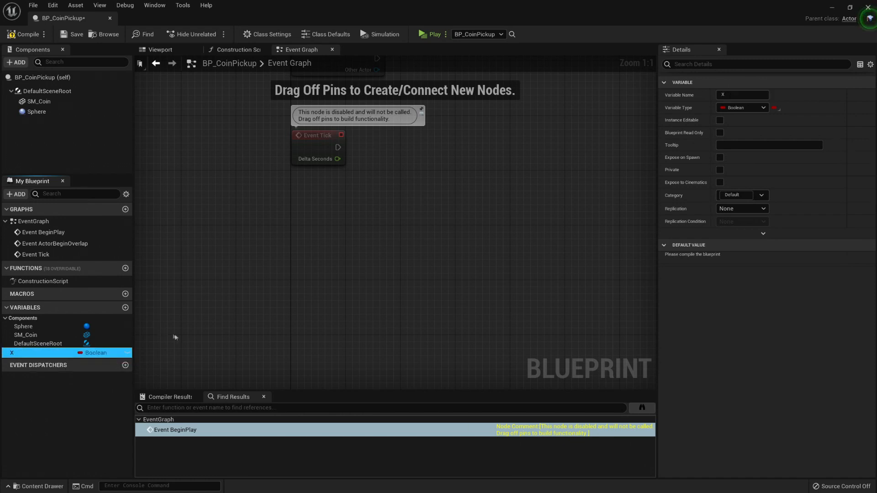
pyautogui.moveTo(45, 352)
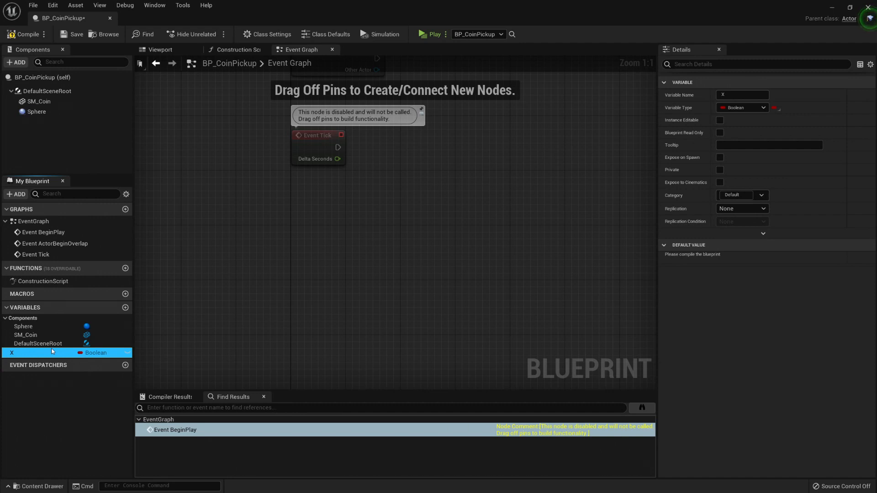
pyautogui.moveTo(43, 357)
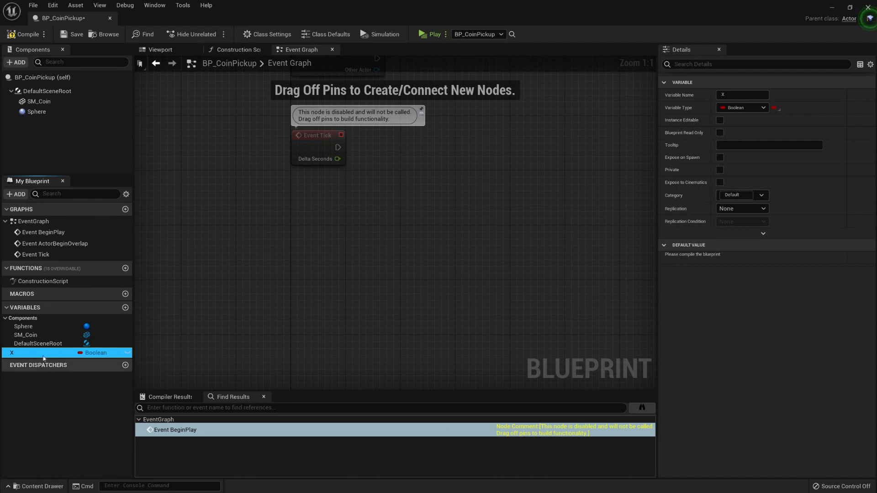
pyautogui.moveTo(43, 357)
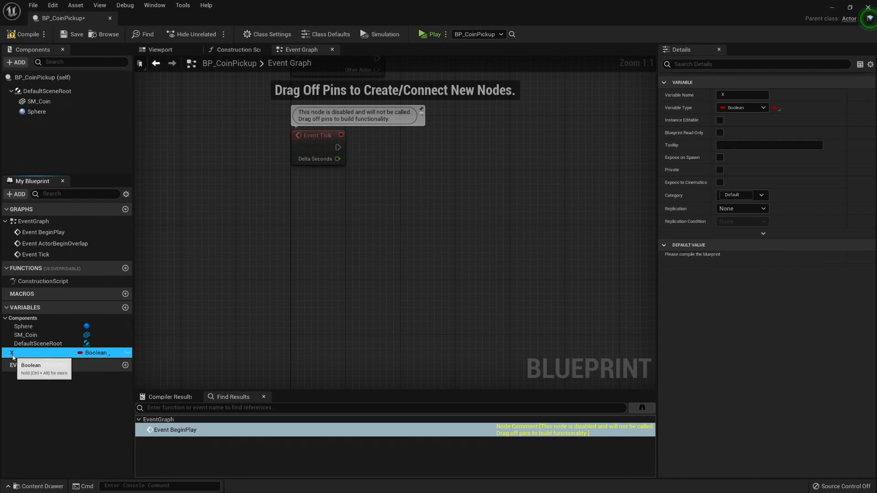
pyautogui.click(769, 145)
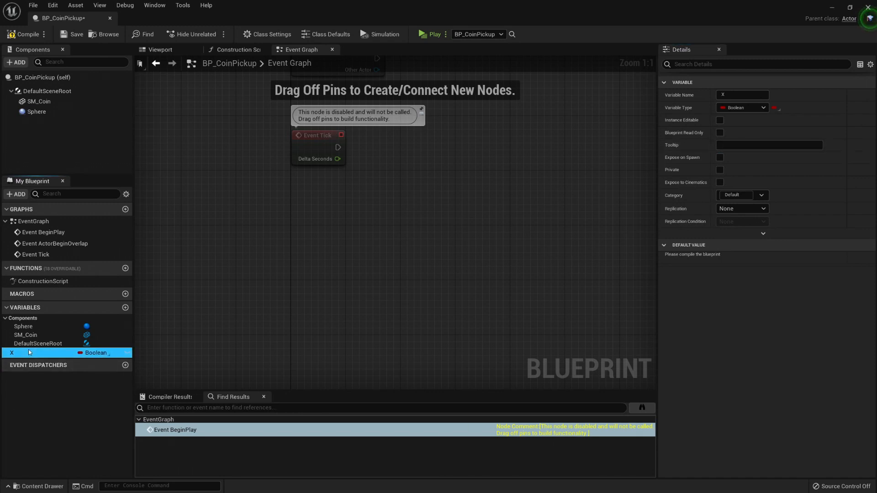
pyautogui.write('NumberOfCoinsToGive')
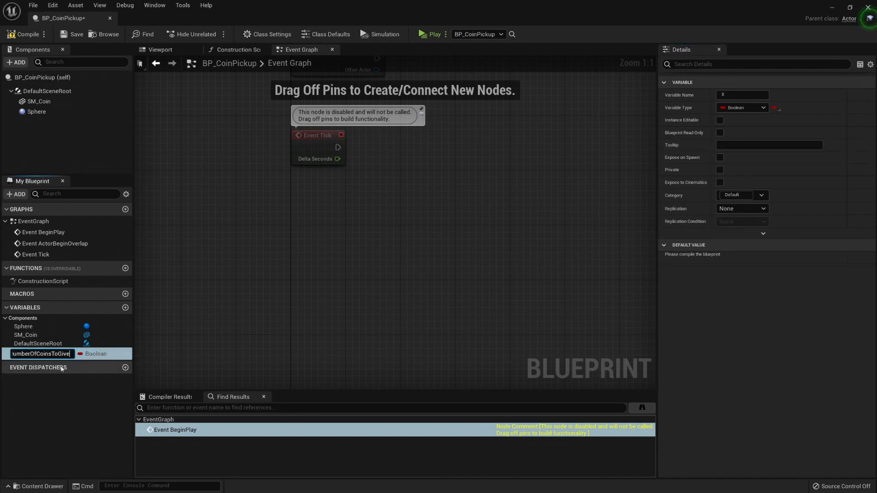
pyautogui.press('Enter')
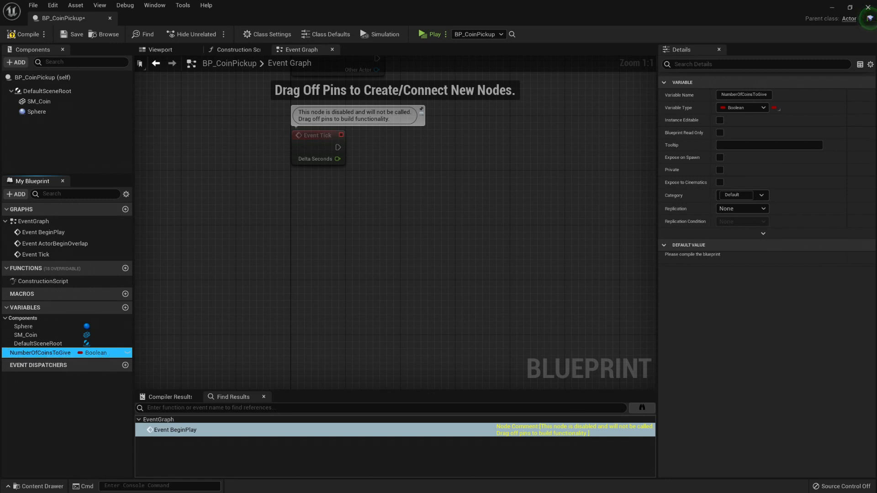
pyautogui.moveTo(43, 353)
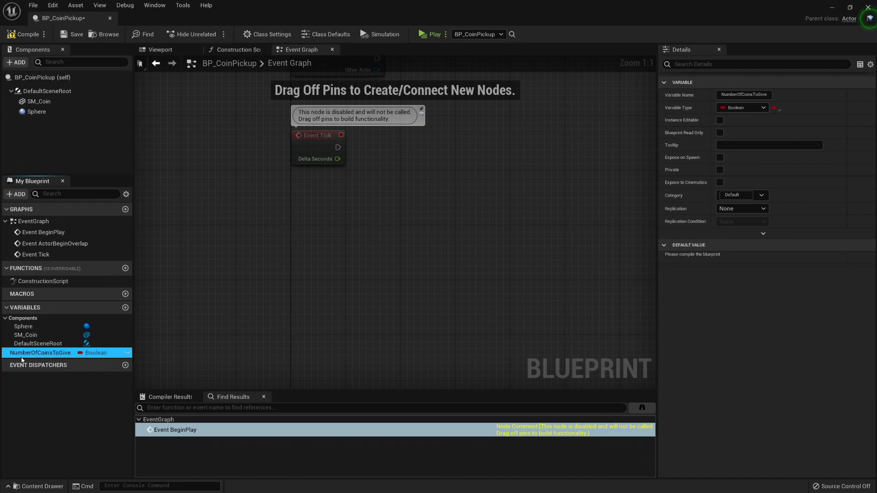
pyautogui.moveTo(89, 356)
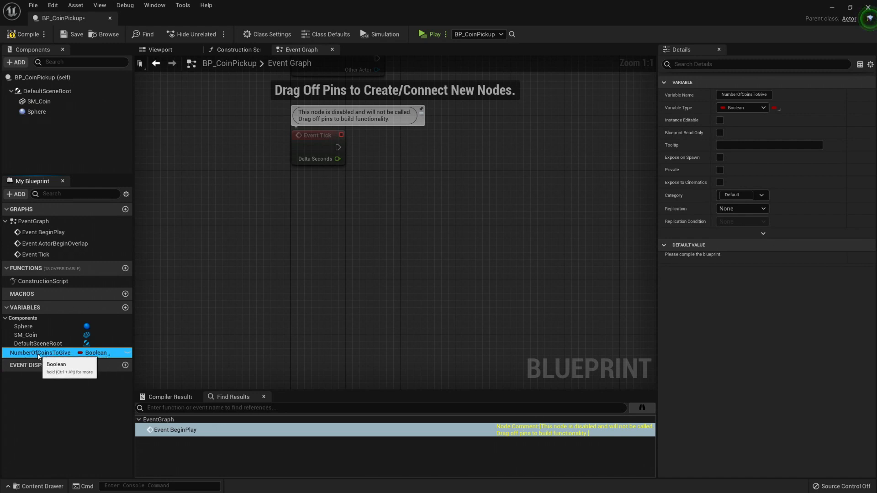
pyautogui.moveTo(71, 371)
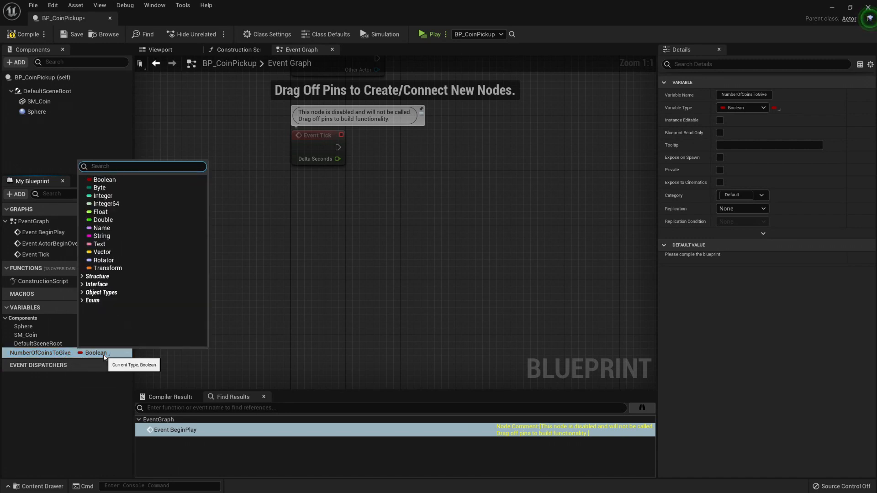
pyautogui.moveTo(103, 252)
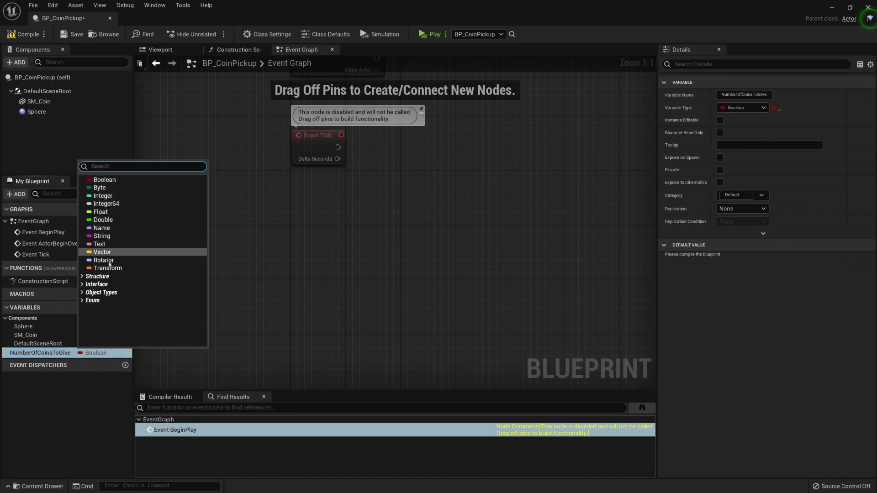
pyautogui.moveTo(99, 188)
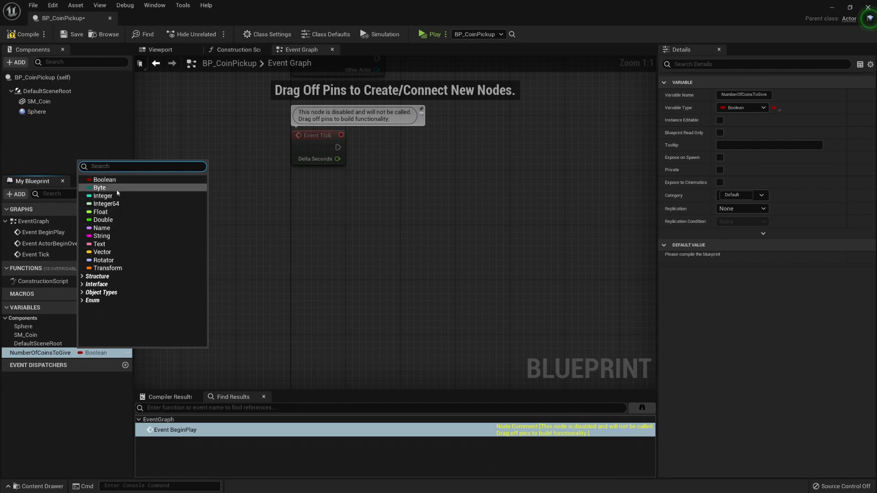
pyautogui.moveTo(97, 276)
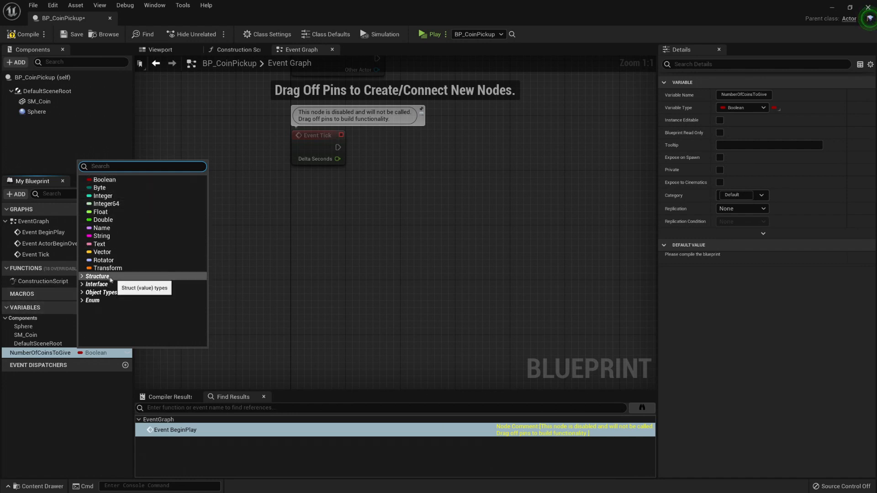
pyautogui.moveTo(110, 180)
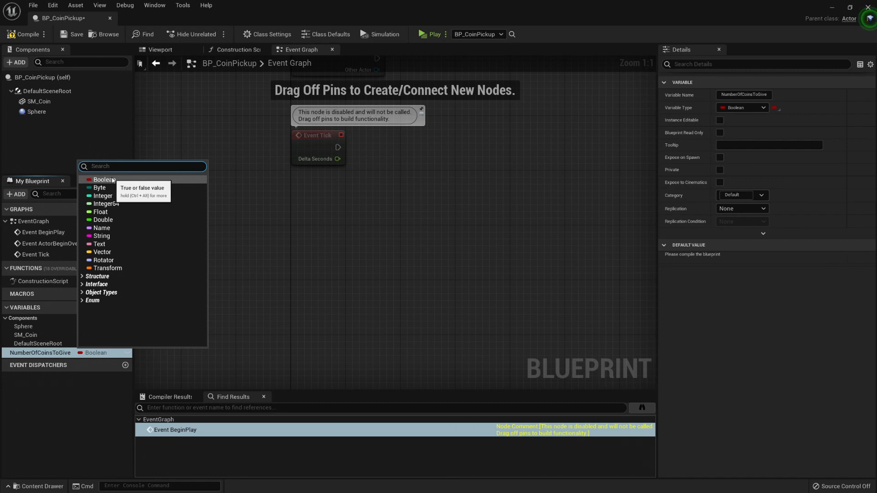
pyautogui.moveTo(103, 196)
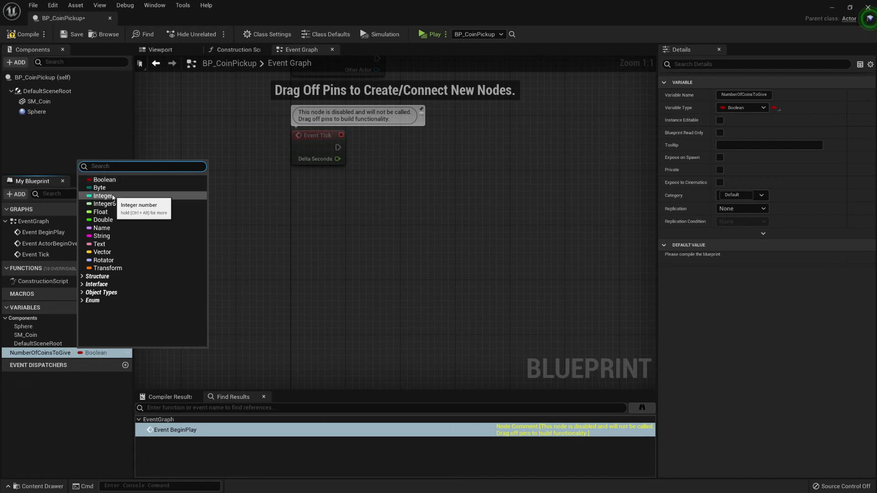
# Pick Integer as NumberOfCoinsToGive's variable type
pyautogui.click(103, 196)
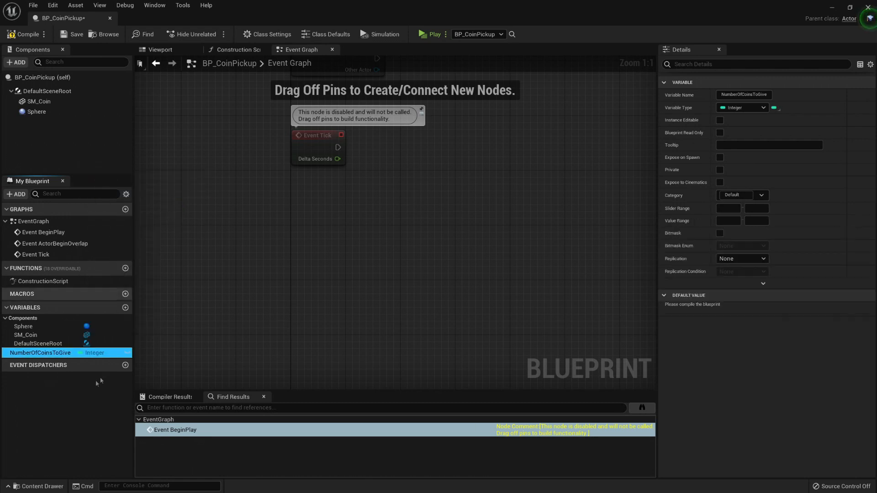
pyautogui.moveTo(54, 352)
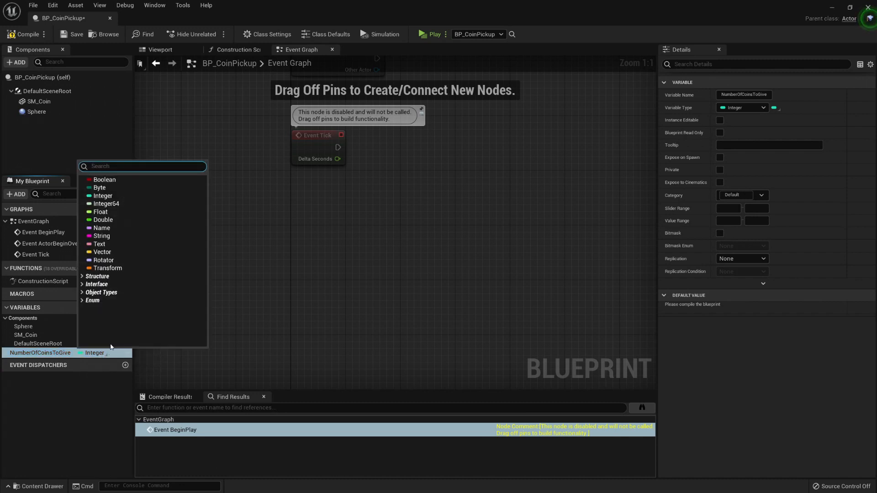
pyautogui.moveTo(110, 219)
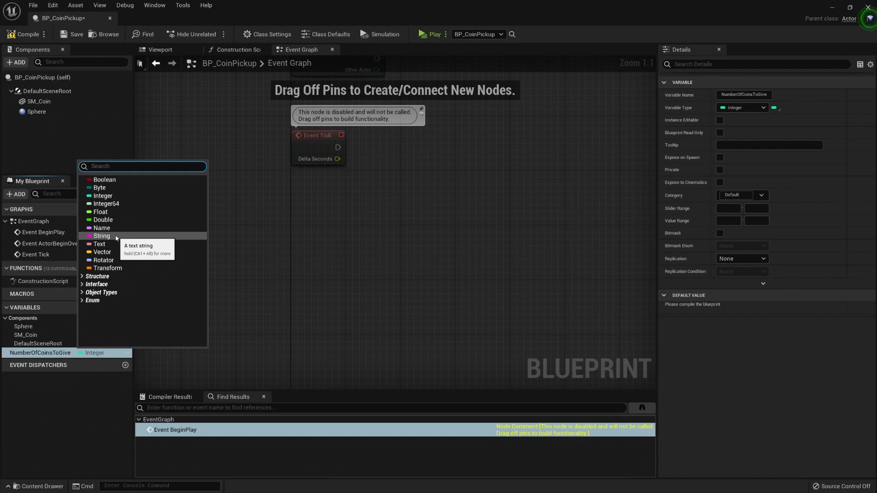
pyautogui.moveTo(103, 252)
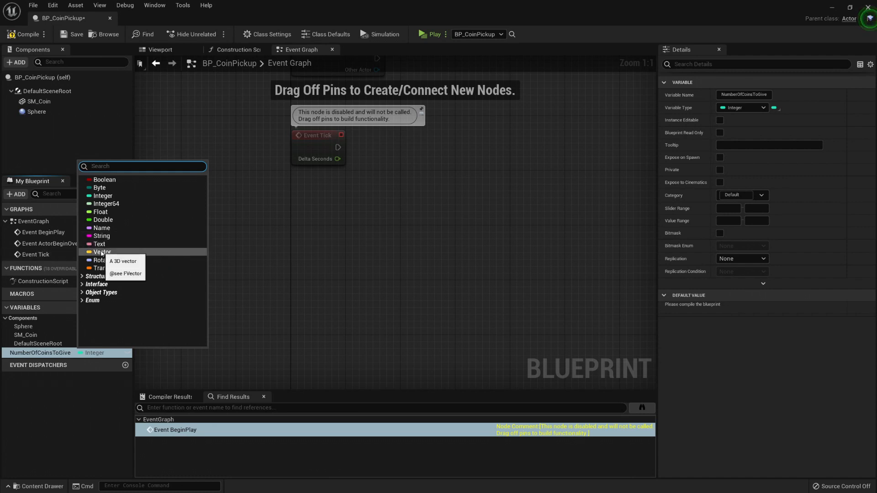
pyautogui.moveTo(126, 253)
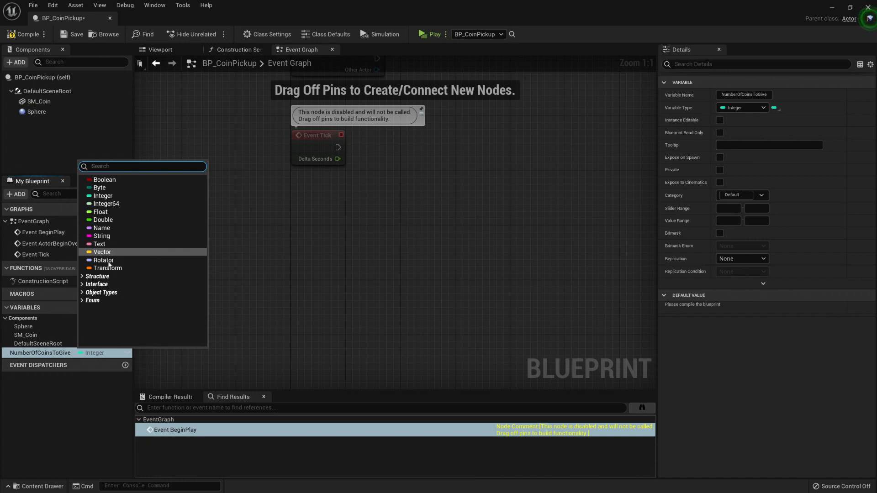
pyautogui.moveTo(113, 260)
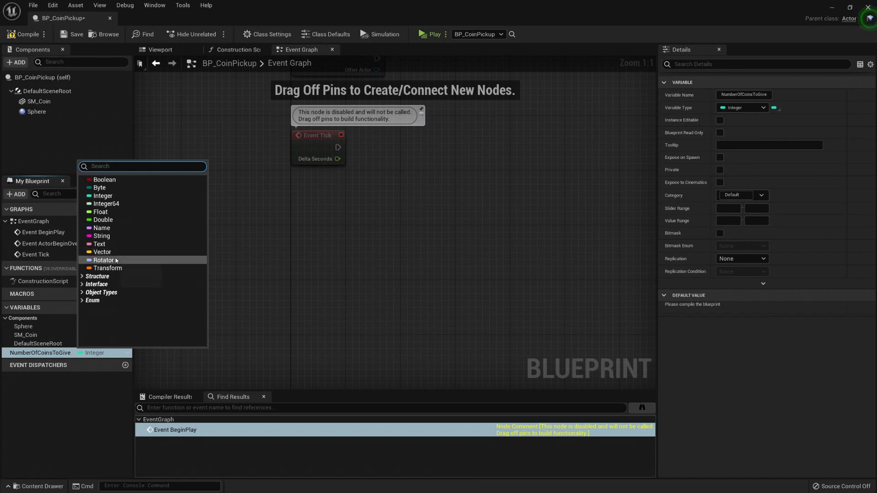
pyautogui.moveTo(102, 260)
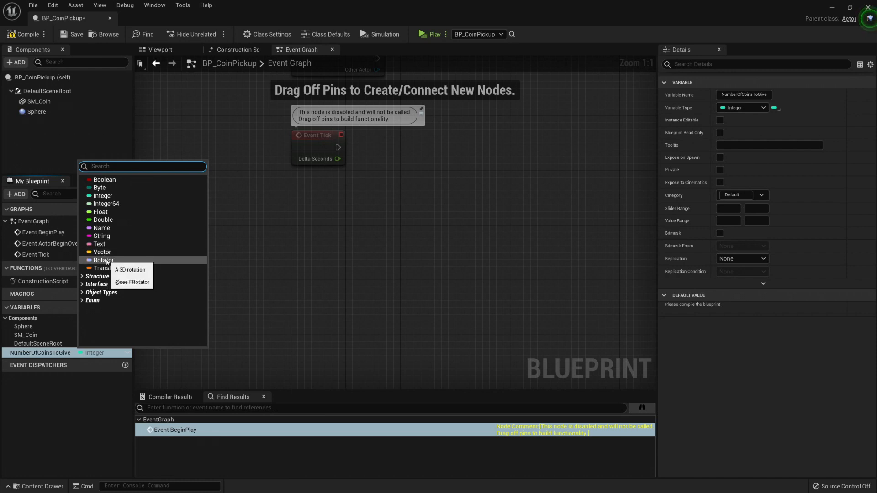
pyautogui.moveTo(106, 269)
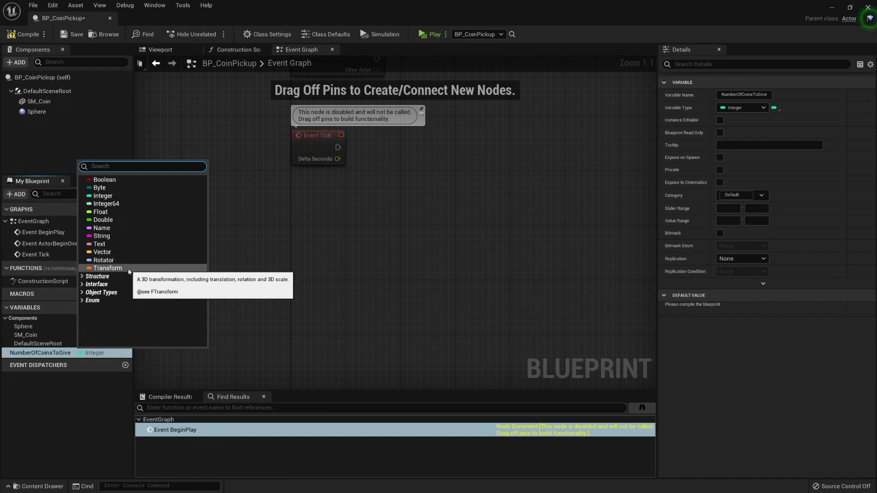
pyautogui.moveTo(115, 252)
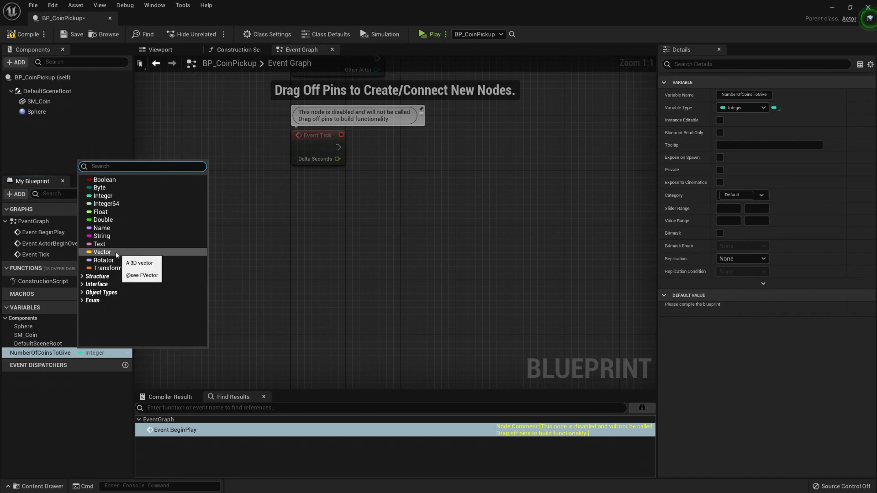
pyautogui.moveTo(108, 269)
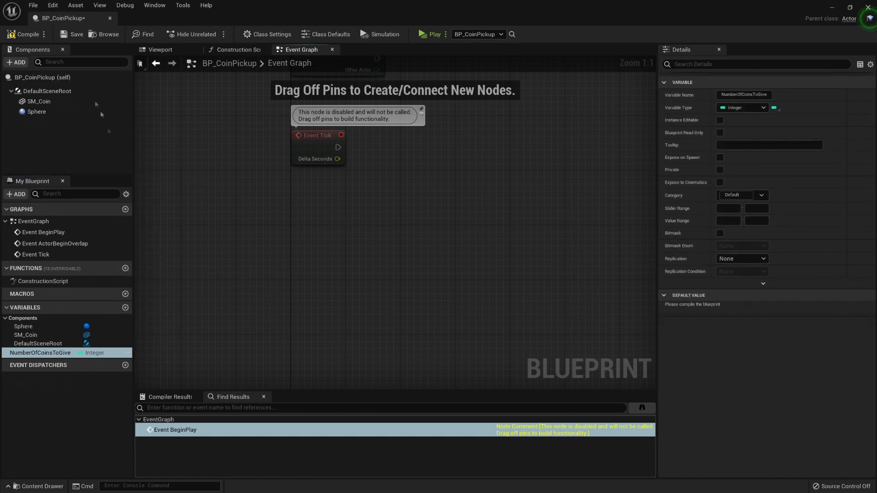
pyautogui.click(37, 112)
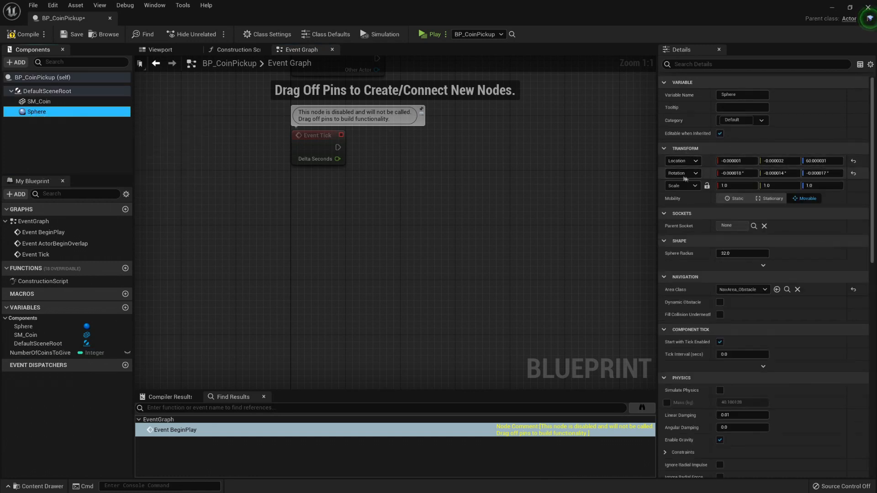
pyautogui.moveTo(678, 194)
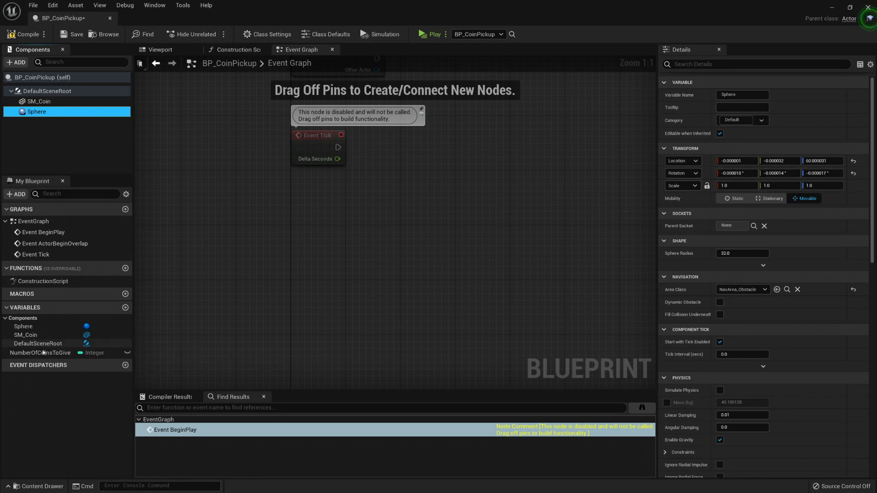
pyautogui.click(39, 353)
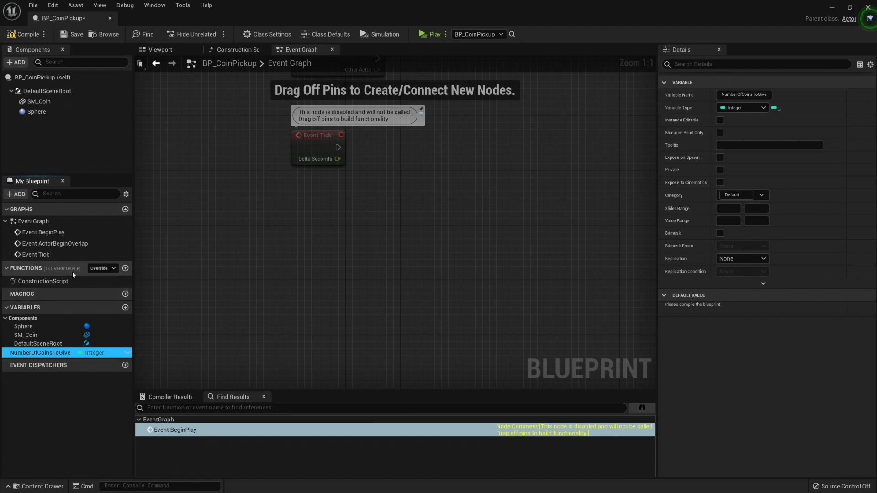
pyautogui.moveTo(128, 278)
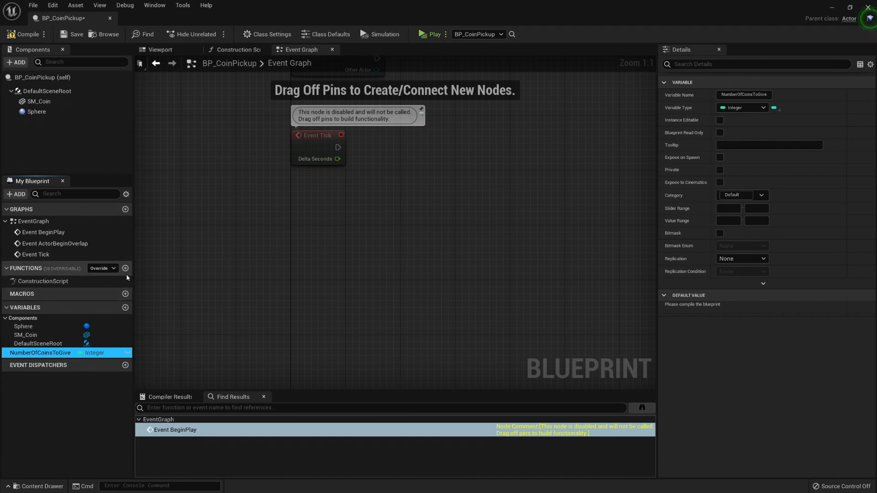
# Create a function named PickedUp in My Blueprint's Functions list
pyautogui.click(126, 268)
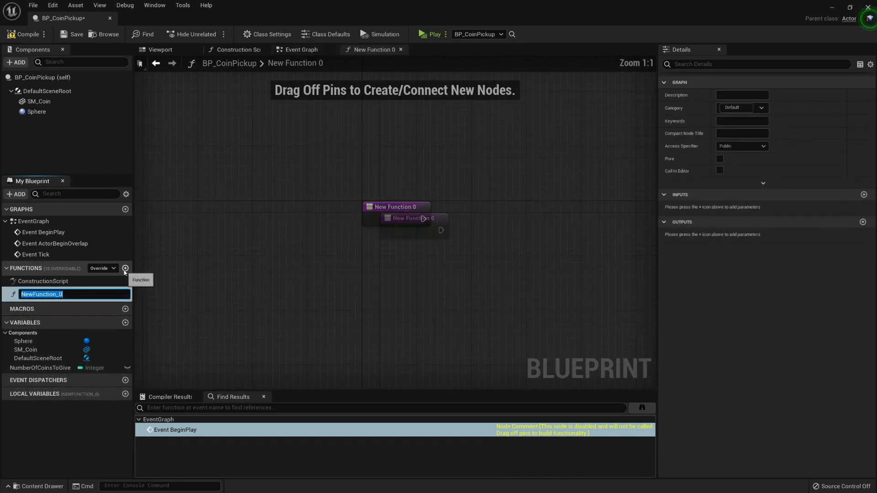
pyautogui.write('Picked')
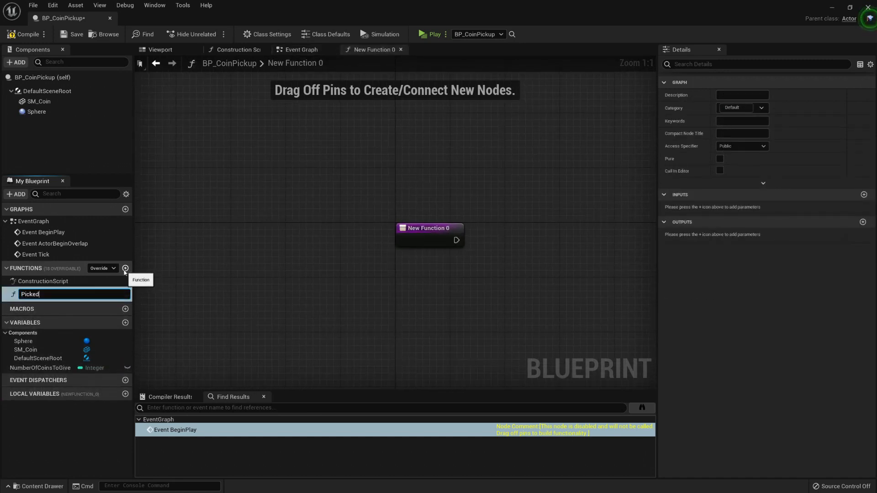
pyautogui.press('Enter')
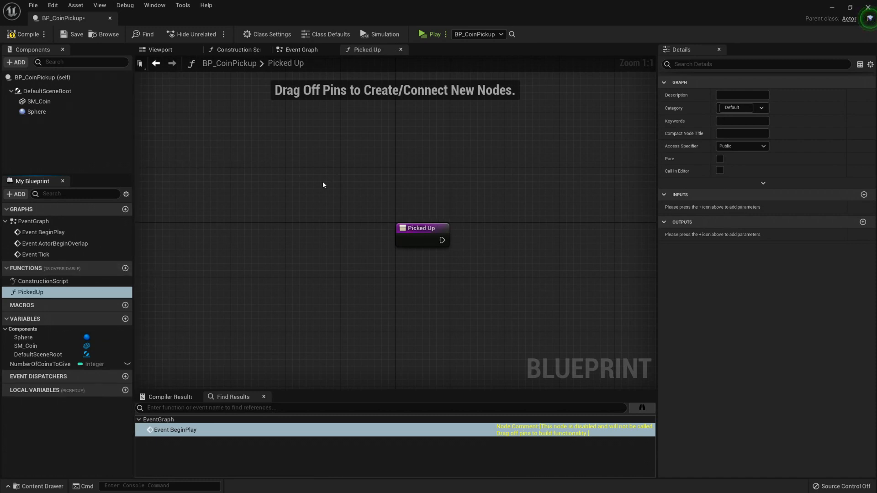
pyautogui.moveTo(372, 122)
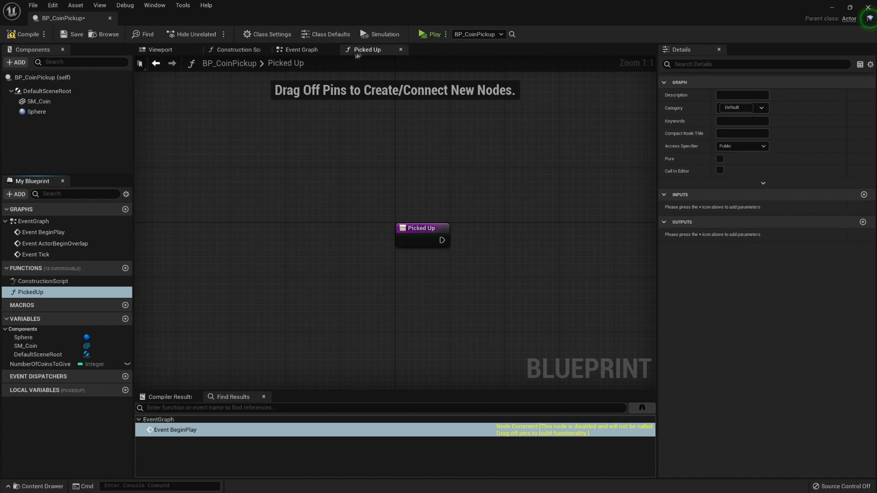
pyautogui.moveTo(163, 293)
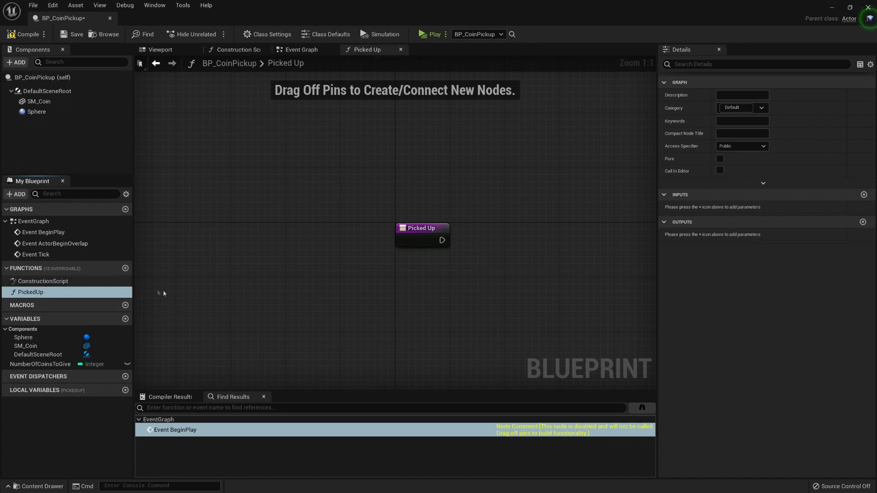
pyautogui.moveTo(521, 276)
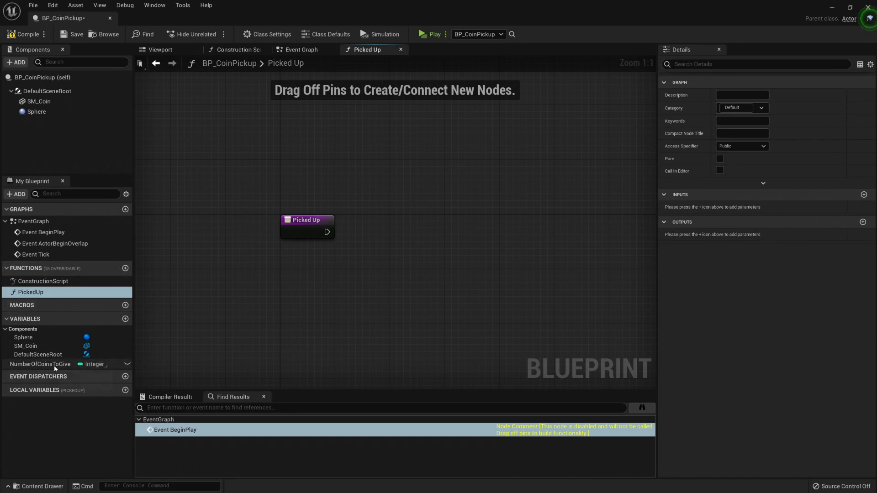
pyautogui.click(39, 364)
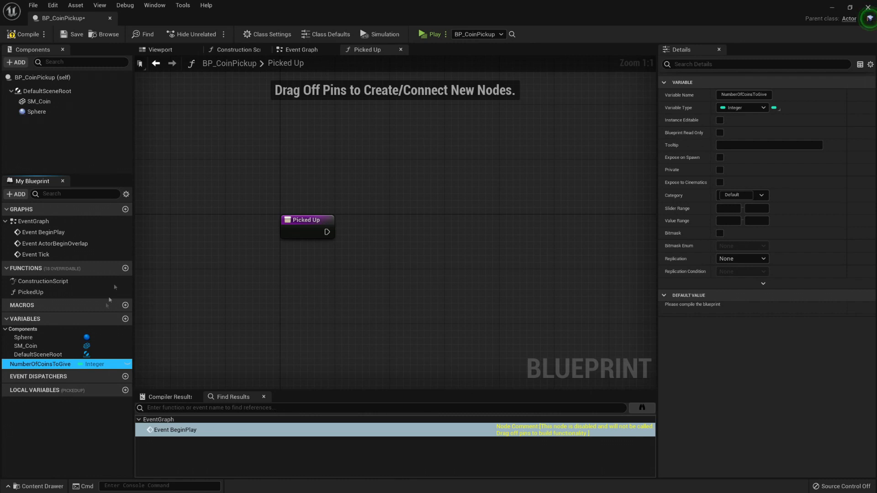
pyautogui.moveTo(32, 404)
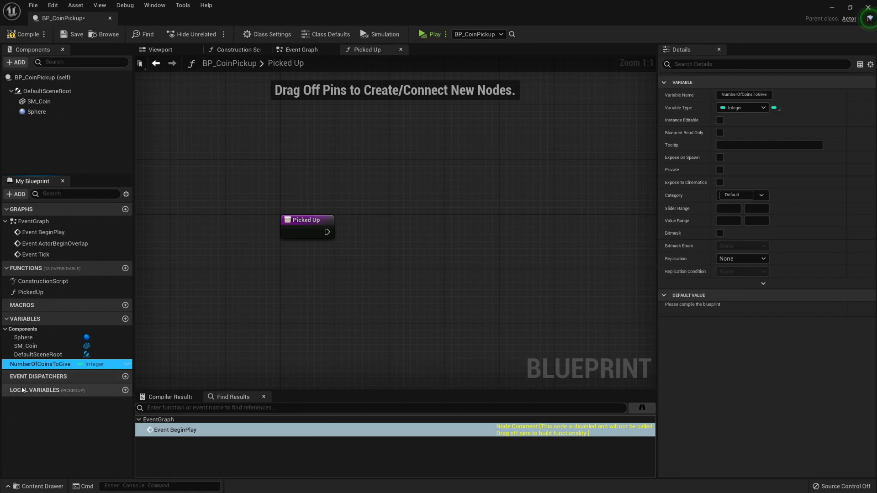
pyautogui.moveTo(30, 292)
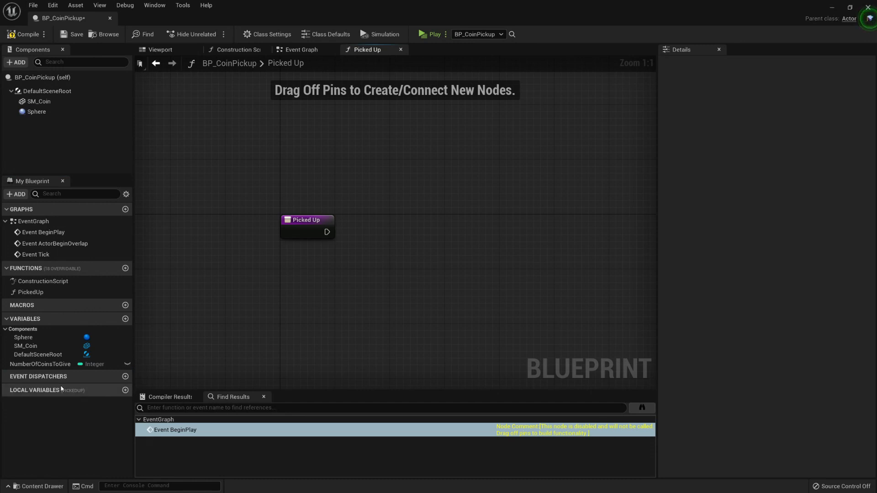
pyautogui.click(307, 226)
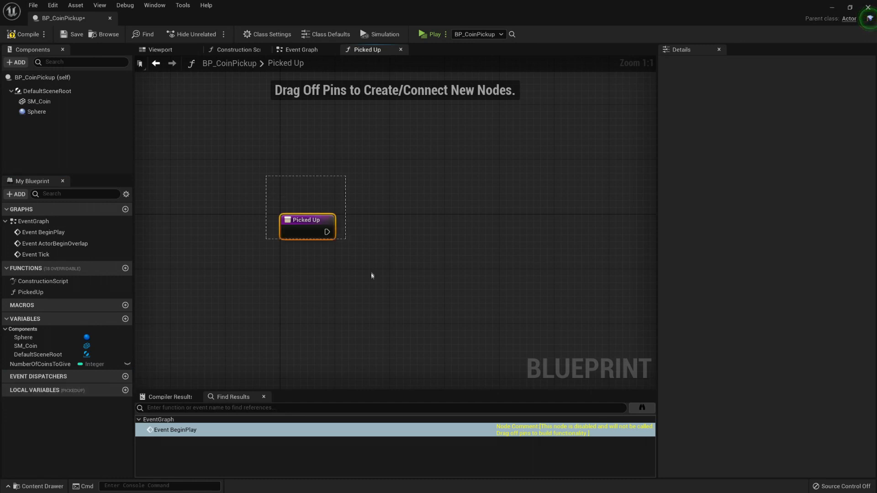
pyautogui.click(307, 220)
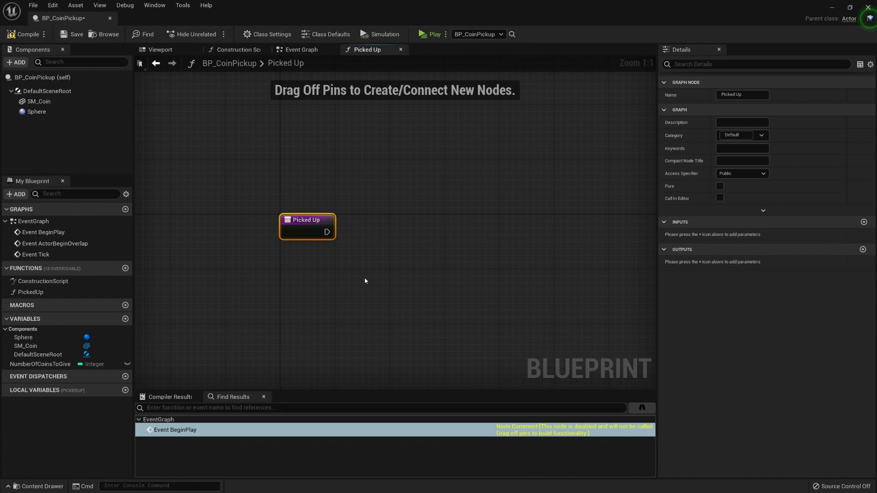
pyautogui.moveTo(221, 242)
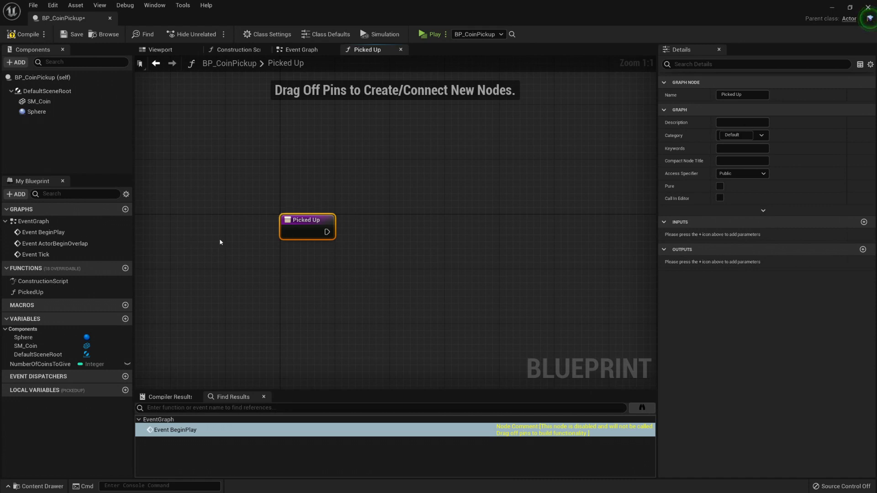
pyautogui.moveTo(364, 231)
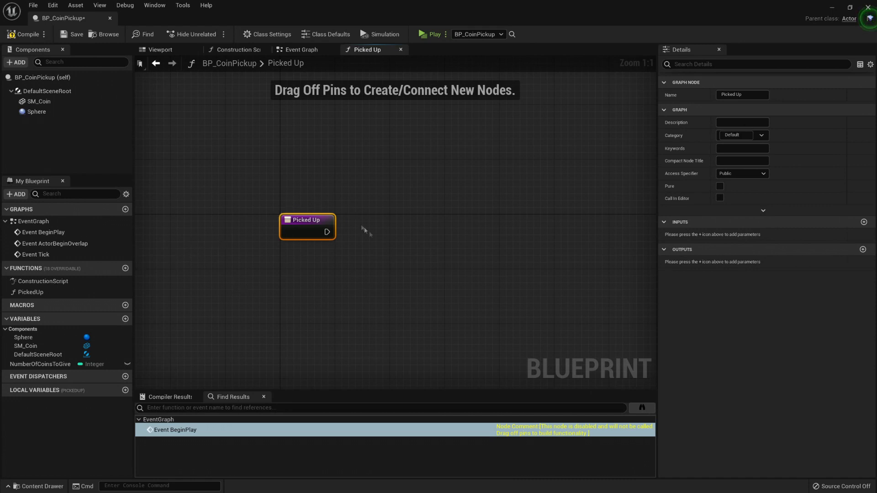